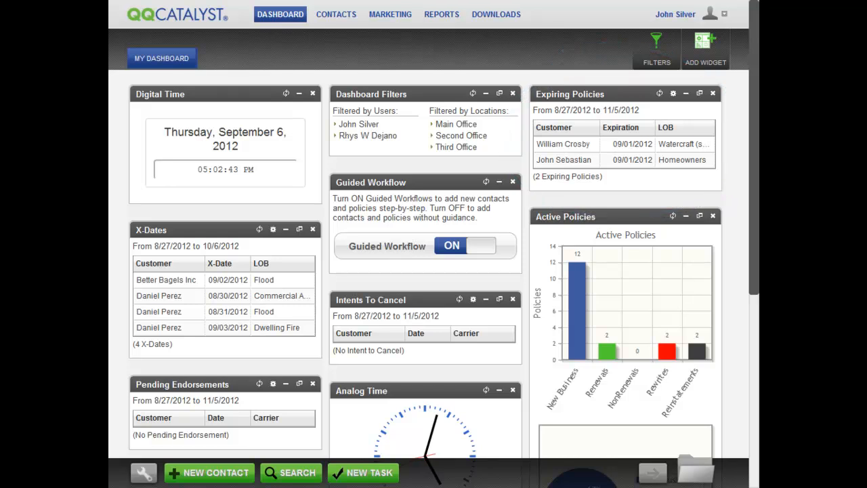
{"action": "mouse_move", "coordinate": [623, 190]}
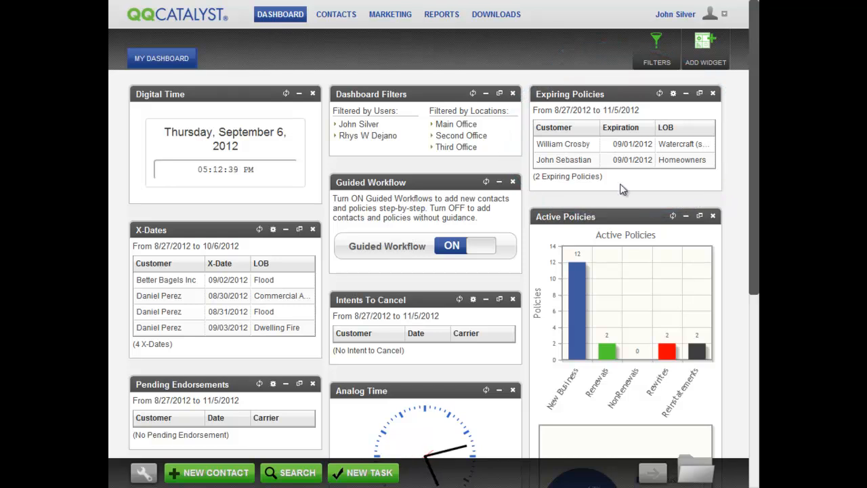
{"action": "mouse_move", "coordinate": [630, 143]}
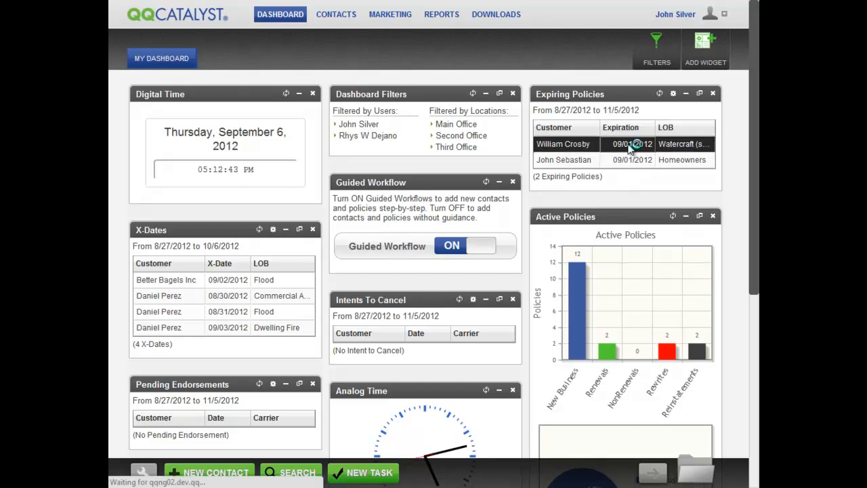
{"action": "left_click", "coordinate": [562, 143]}
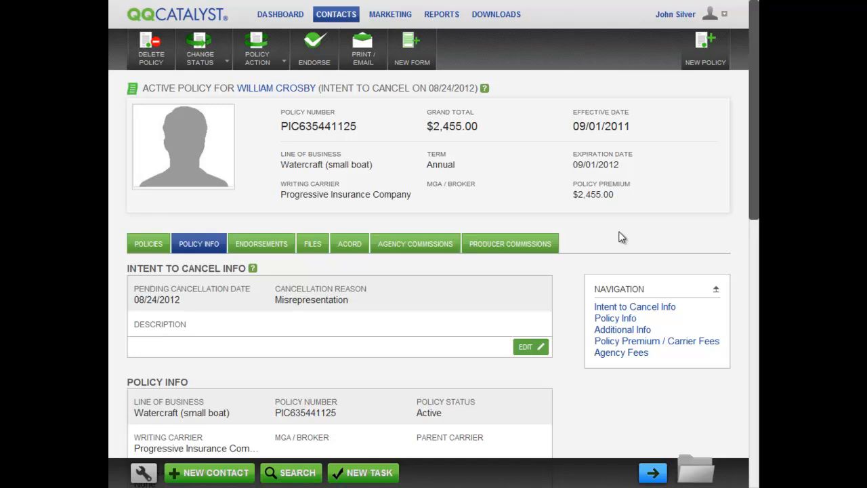
- Return to the dashboard and restore the enlarged X-Dates widget to normal size
{"action": "left_click", "coordinate": [280, 14]}
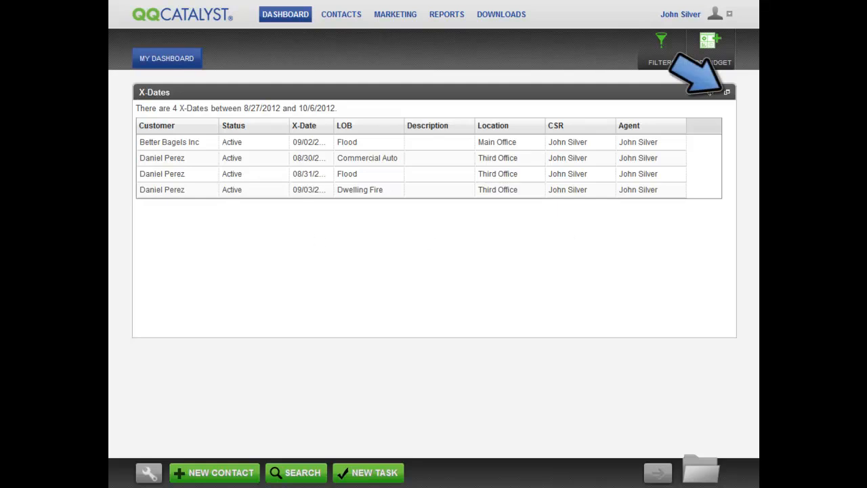
{"action": "left_click", "coordinate": [727, 91]}
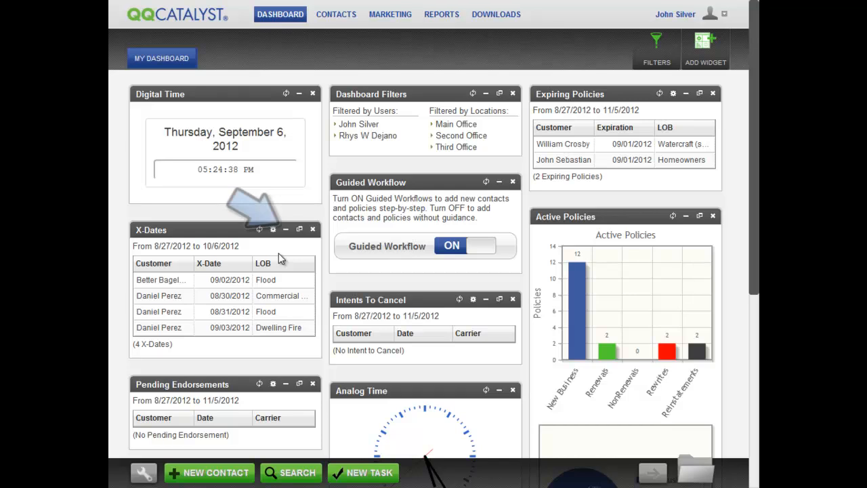
{"action": "left_click", "coordinate": [285, 229]}
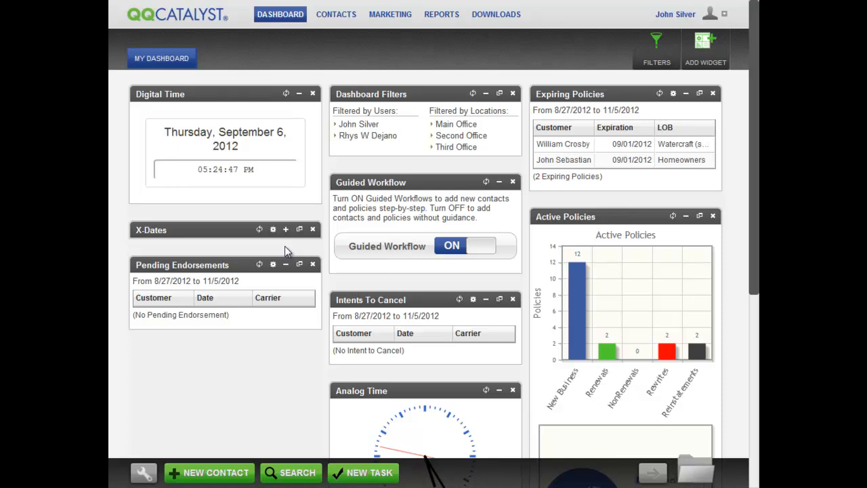
{"action": "left_click", "coordinate": [286, 229]}
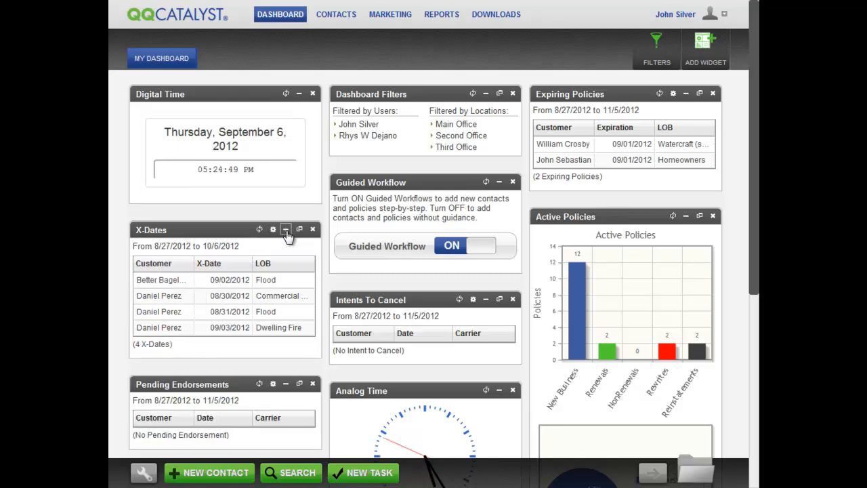
{"action": "mouse_move", "coordinate": [288, 251]}
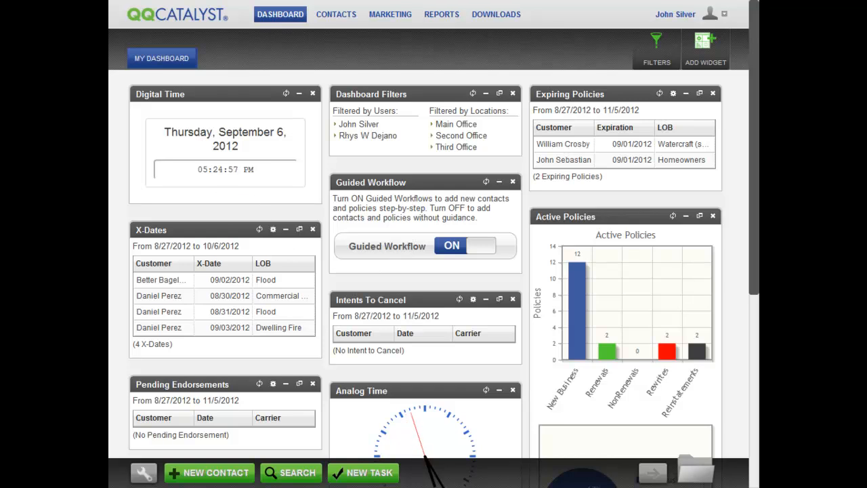
{"action": "left_click", "coordinate": [273, 229]}
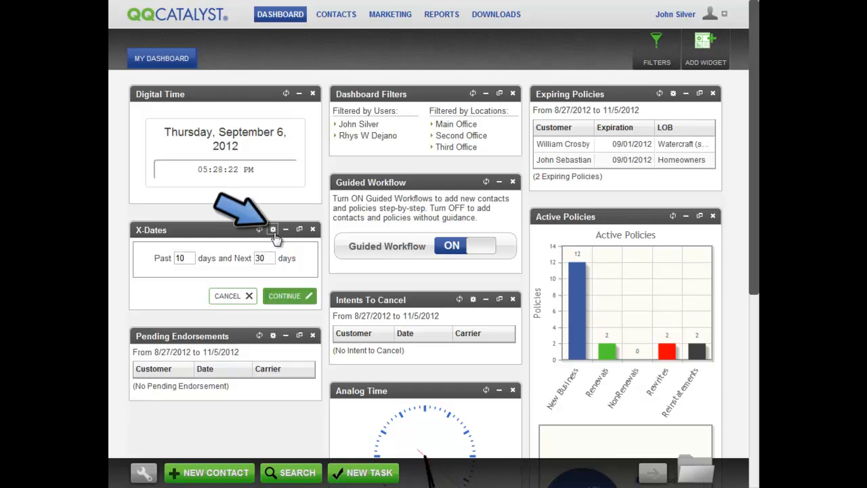
{"action": "mouse_move", "coordinate": [291, 216]}
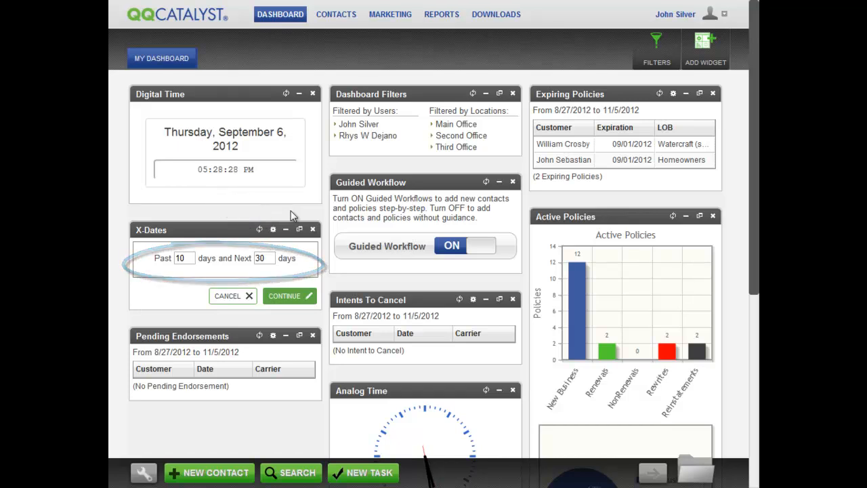
{"action": "left_click", "coordinate": [284, 296]}
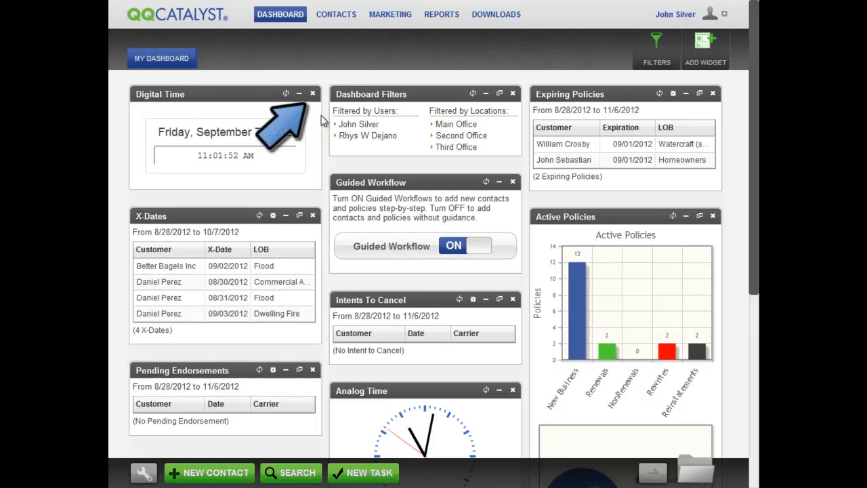
- Close the Digital Time widget from its header
{"action": "left_click", "coordinate": [312, 94]}
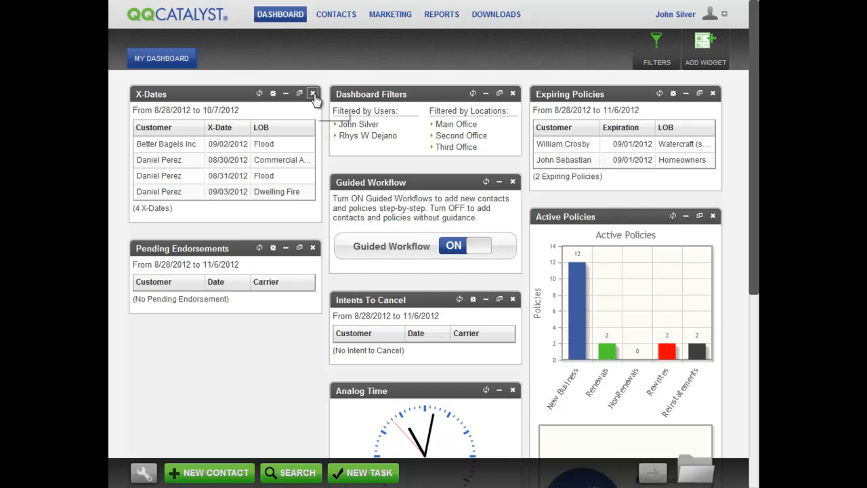
{"action": "mouse_move", "coordinate": [335, 107]}
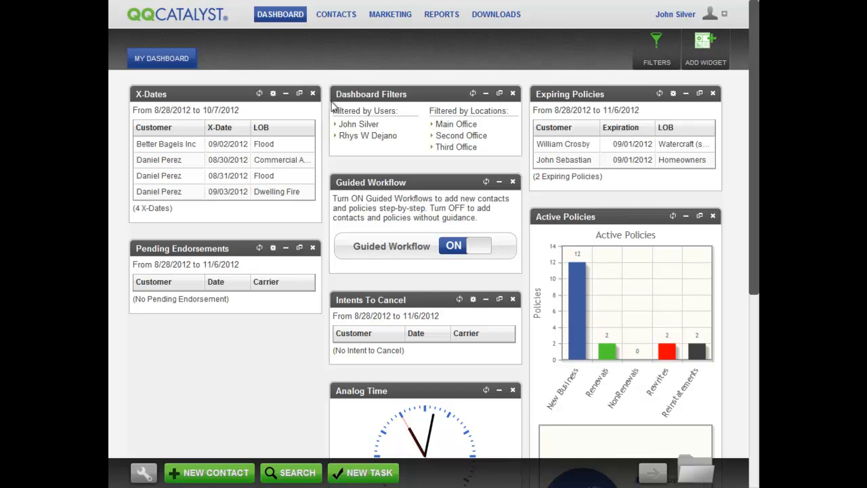
{"action": "mouse_move", "coordinate": [707, 82]}
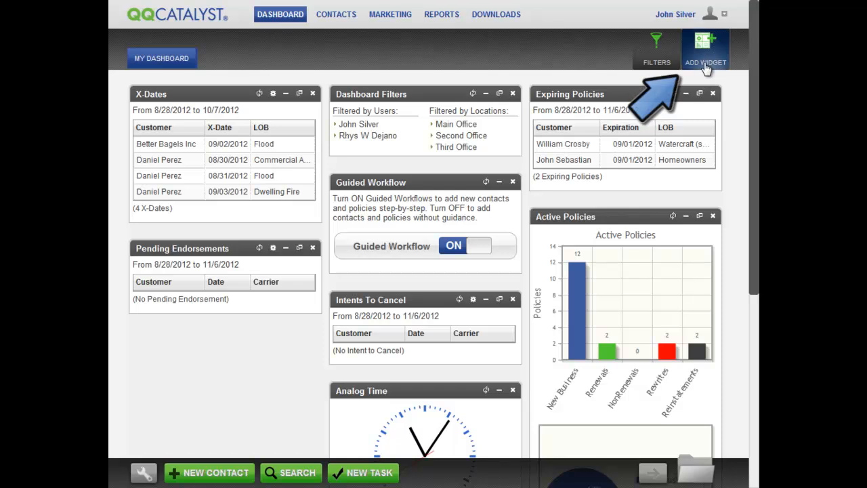
- Tick Digital Time in Available Widgets and save to re-add it
{"action": "left_click", "coordinate": [705, 51]}
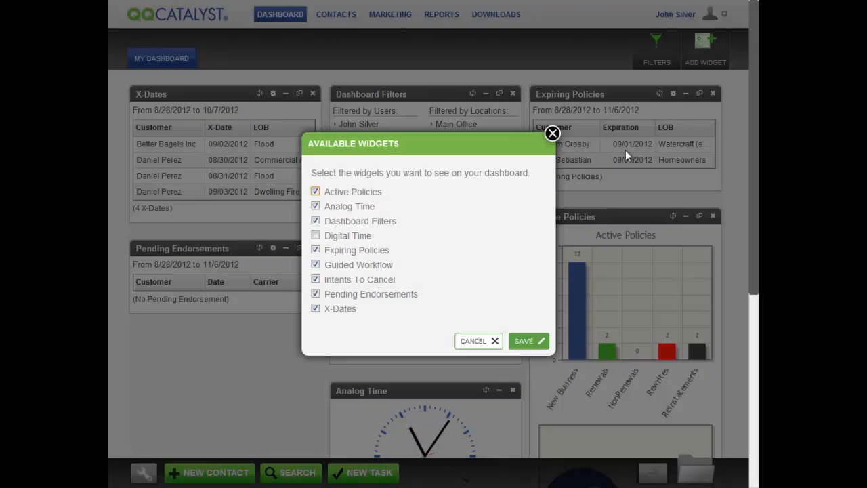
{"action": "left_click", "coordinate": [315, 235]}
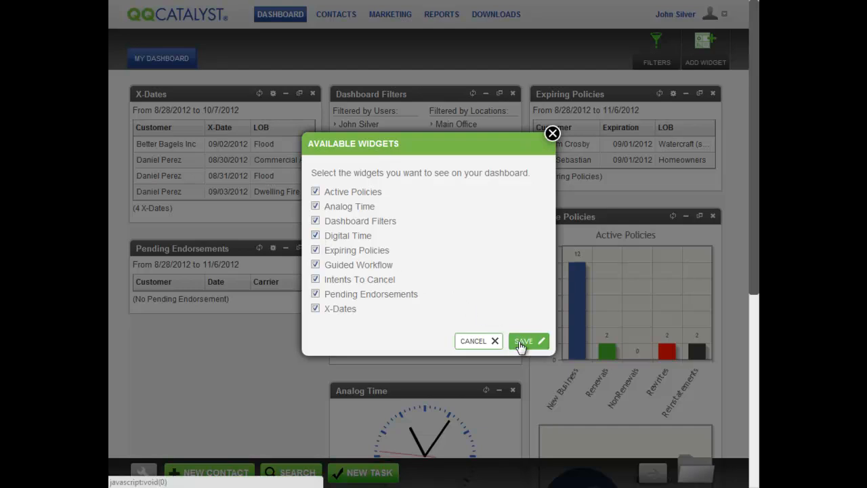
{"action": "left_click", "coordinate": [523, 341]}
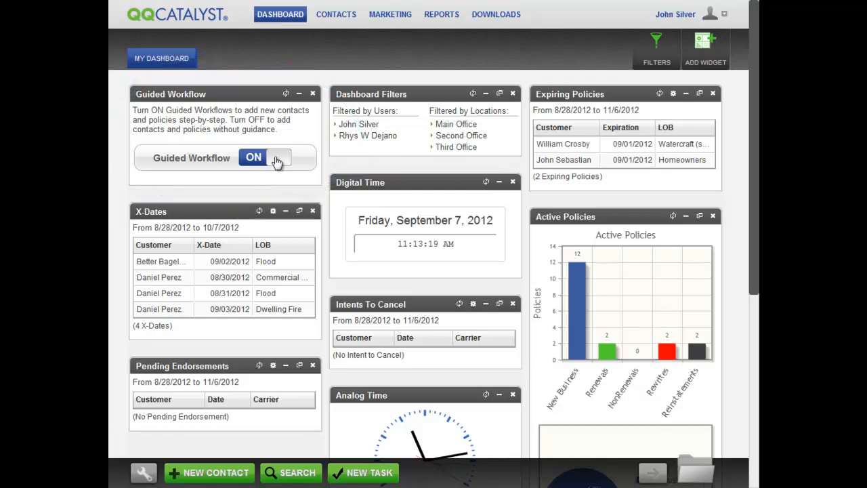
- Toggle Guided Workflow off and back on, then refresh the Digital Time widget
{"action": "left_click", "coordinate": [277, 157]}
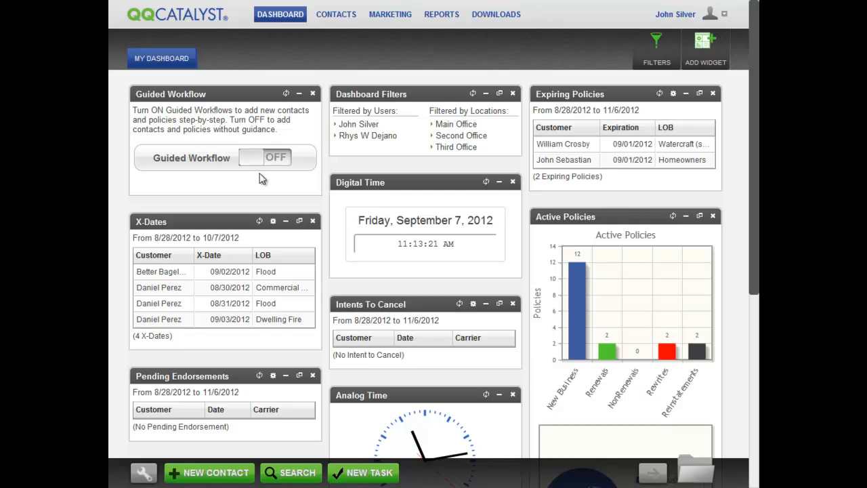
{"action": "left_click", "coordinate": [264, 157]}
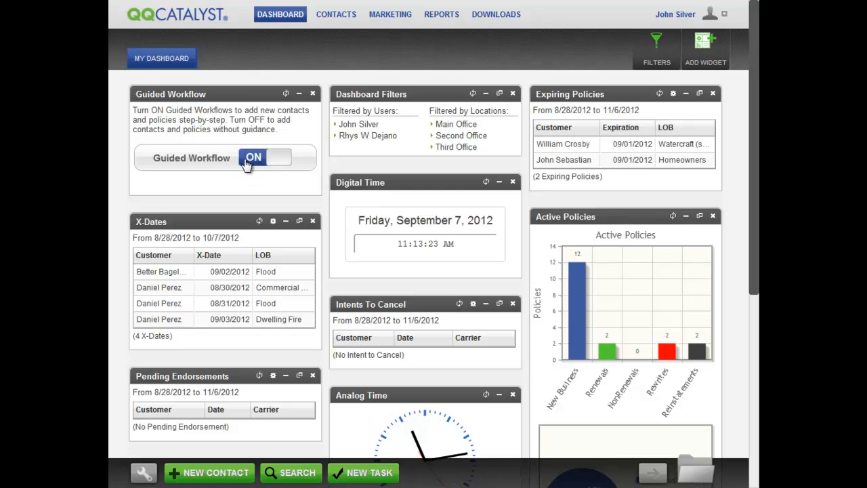
{"action": "mouse_move", "coordinate": [244, 187]}
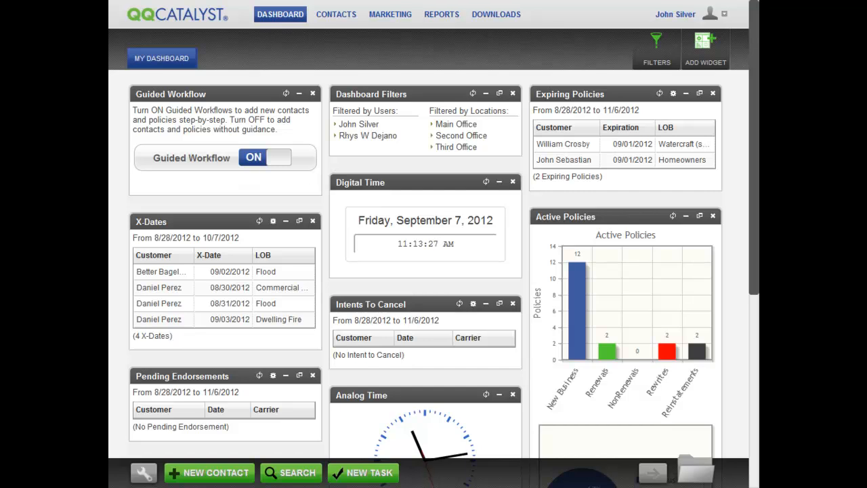
{"action": "mouse_move", "coordinate": [684, 212]}
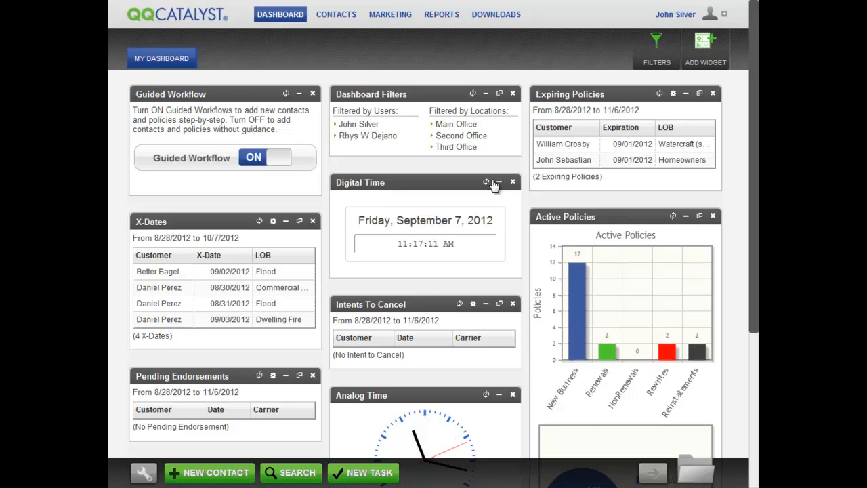
{"action": "left_click", "coordinate": [486, 183]}
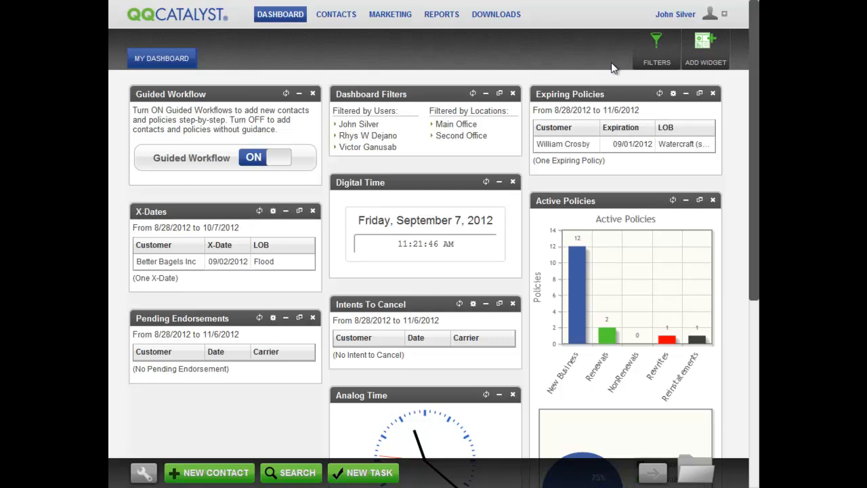
{"action": "left_click", "coordinate": [655, 48]}
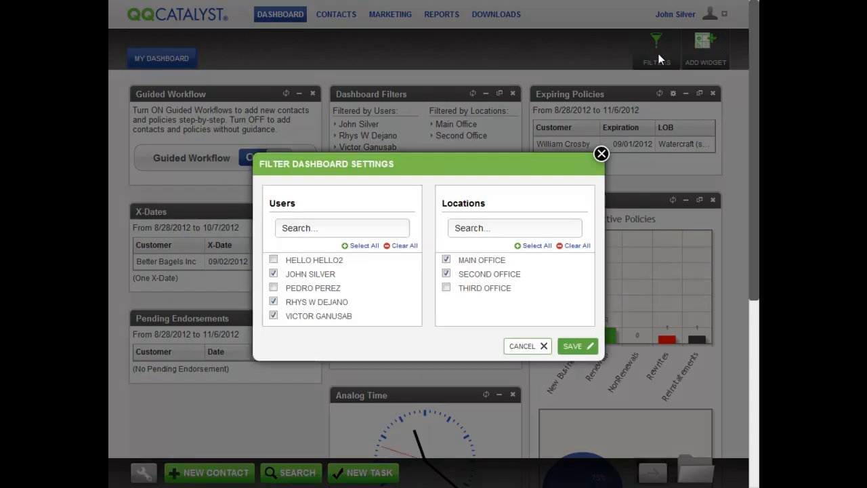
{"action": "mouse_move", "coordinate": [413, 252]}
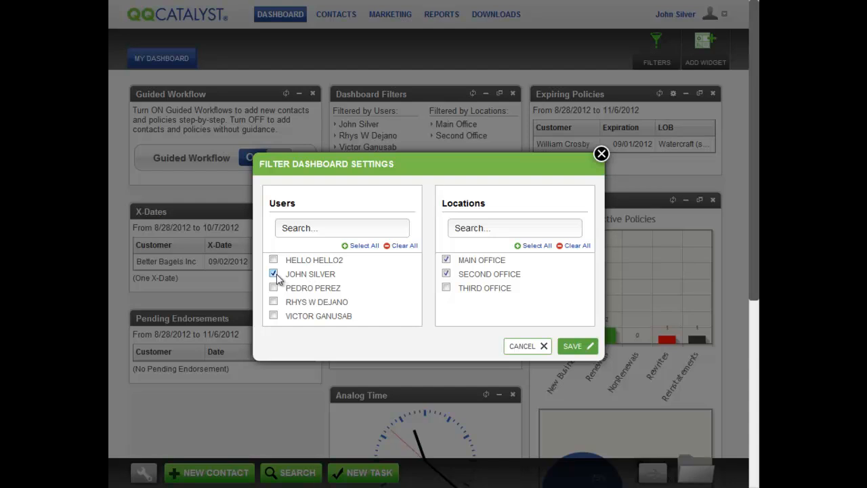
{"action": "left_click", "coordinate": [273, 287]}
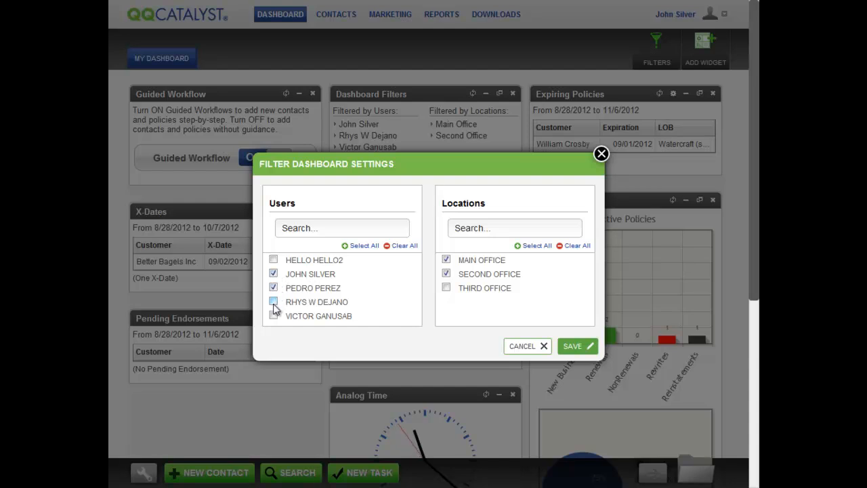
{"action": "left_click", "coordinate": [273, 302]}
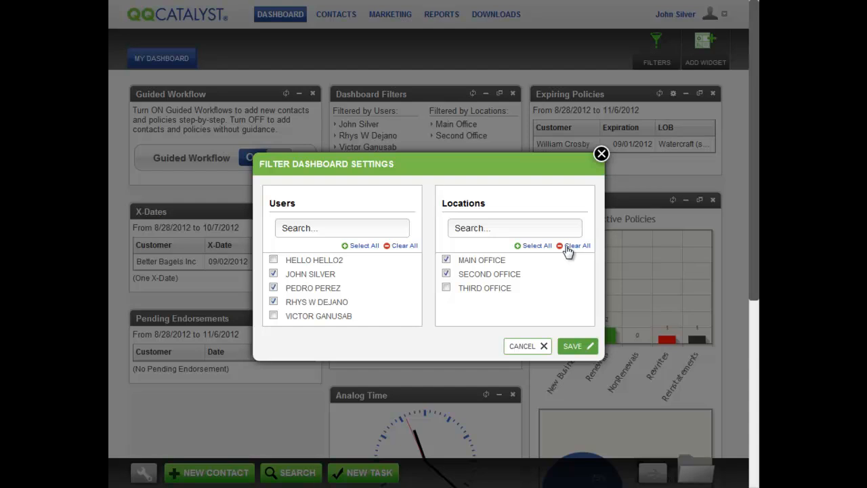
{"action": "left_click", "coordinate": [577, 245]}
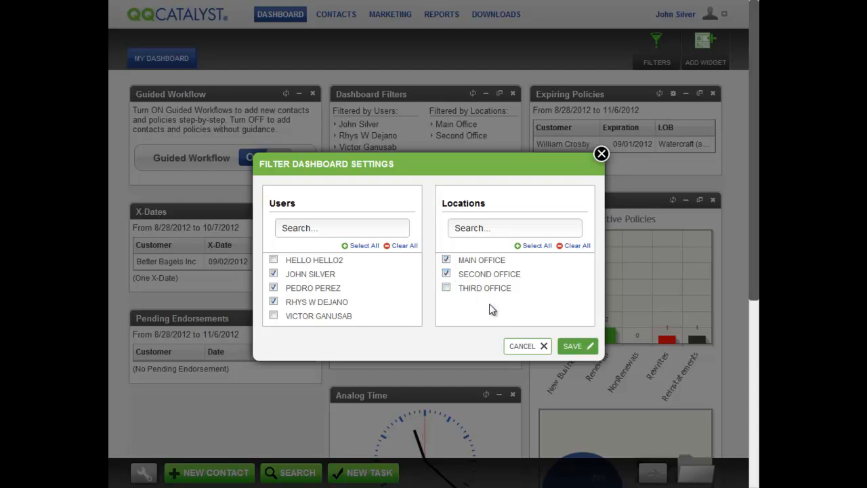
{"action": "left_click", "coordinate": [572, 346]}
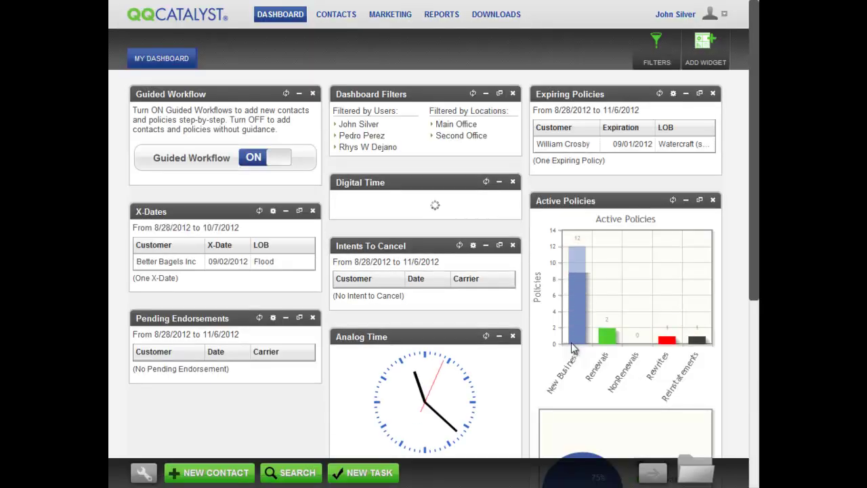